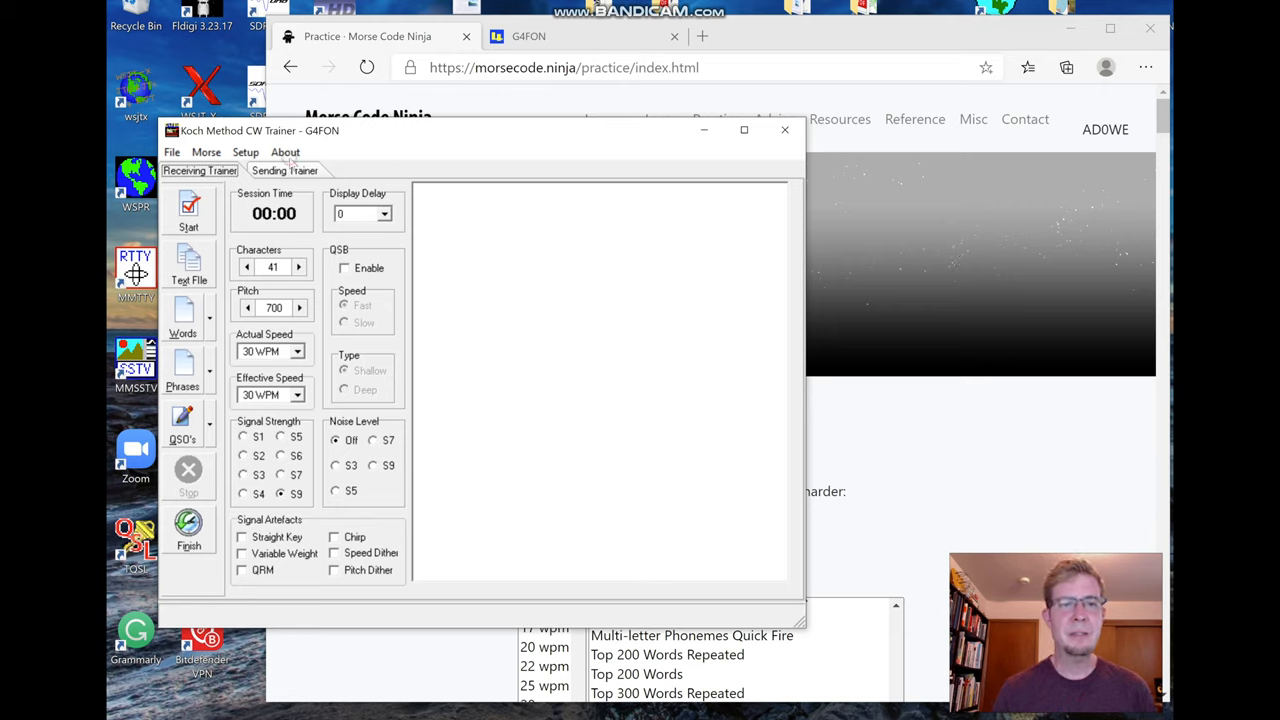
Step: Open the About Koch Method Trainer dialog to see version 10.6.5
{"action": "left_click", "coordinate": [285, 152]}
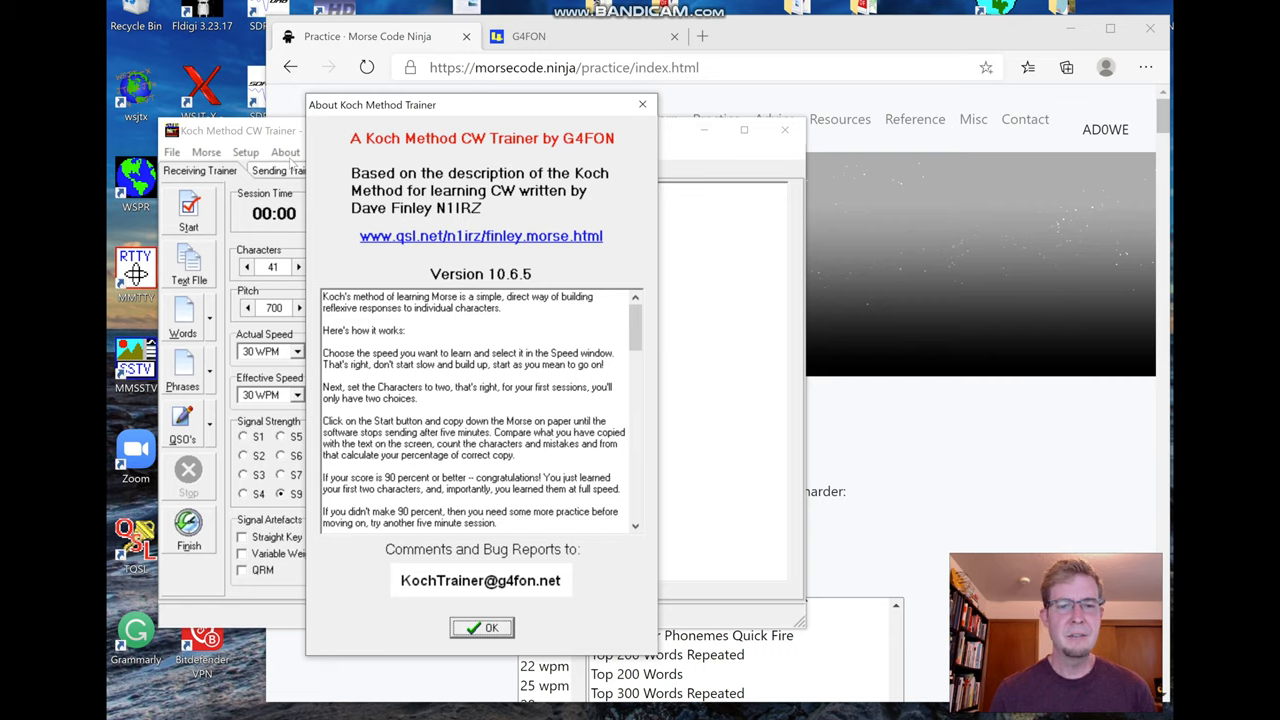
{"action": "mouse_move", "coordinate": [346, 205]}
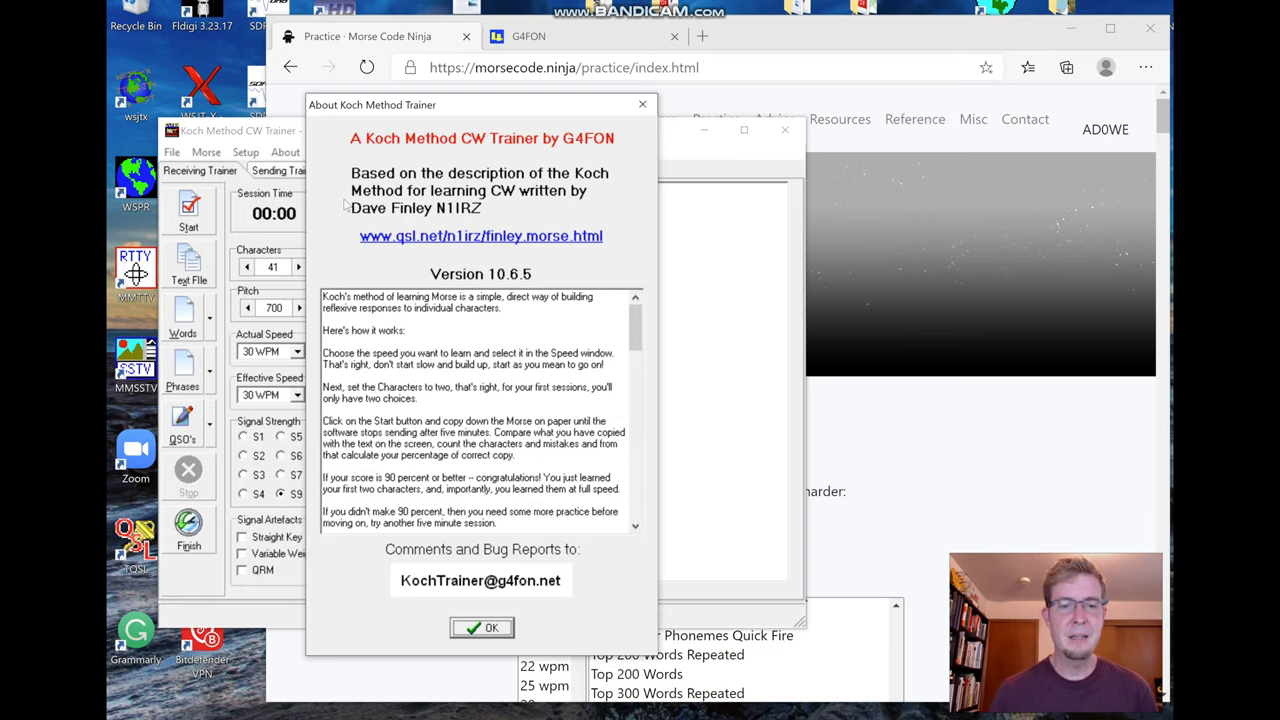
Step: Return to the Morse Code Ninja page and scroll to 'Playback in Other Programs'
{"action": "left_click", "coordinate": [481, 627]}
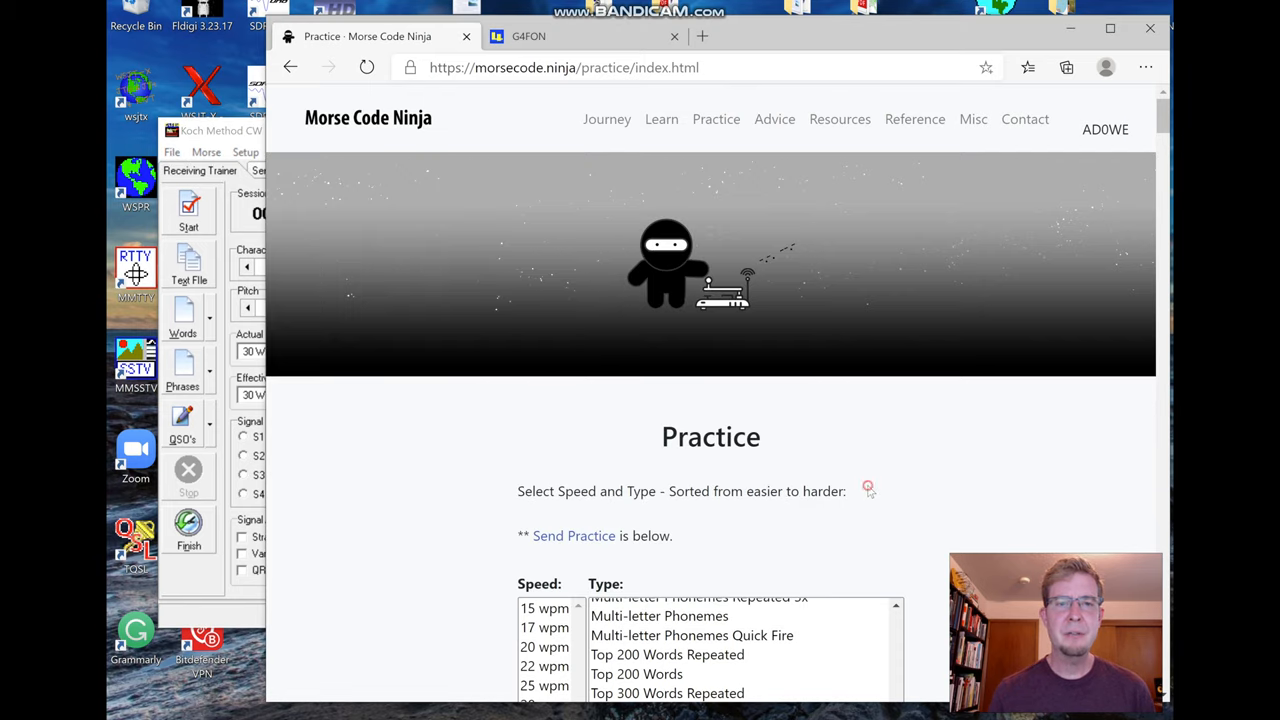
{"action": "mouse_move", "coordinate": [868, 490]}
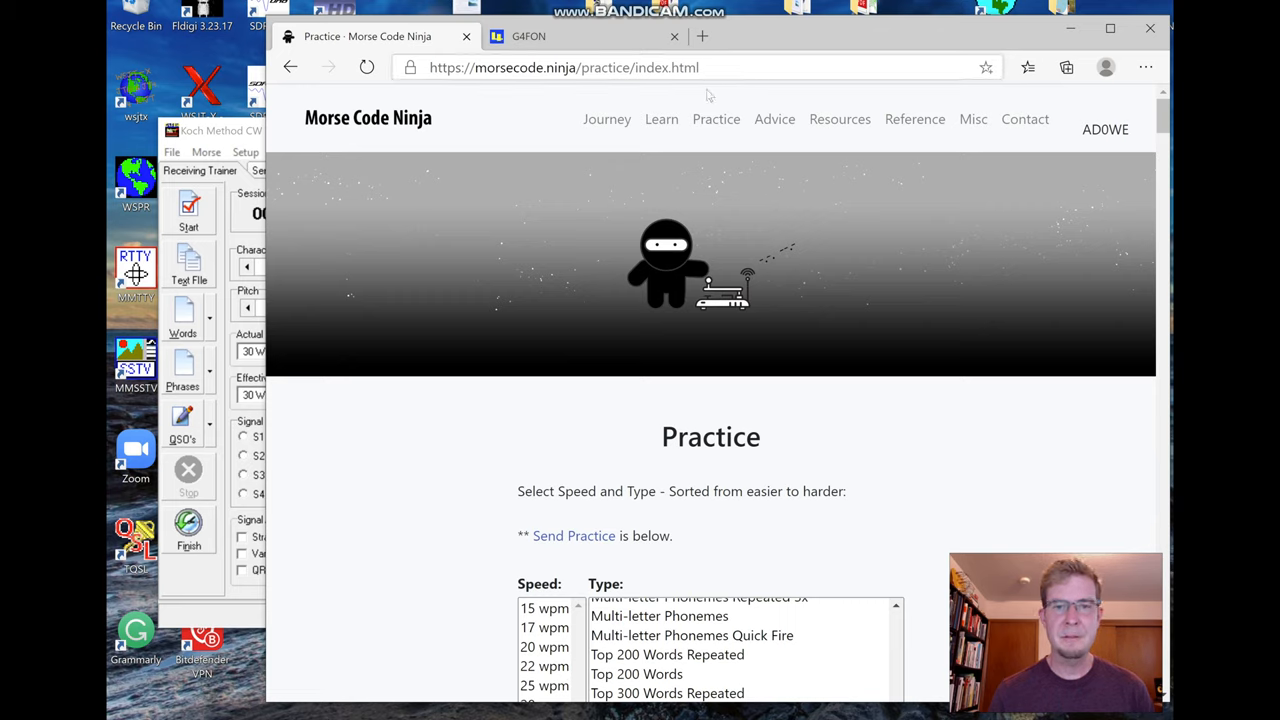
{"action": "scroll", "scroll_direction": "down", "scroll_amount": 3}
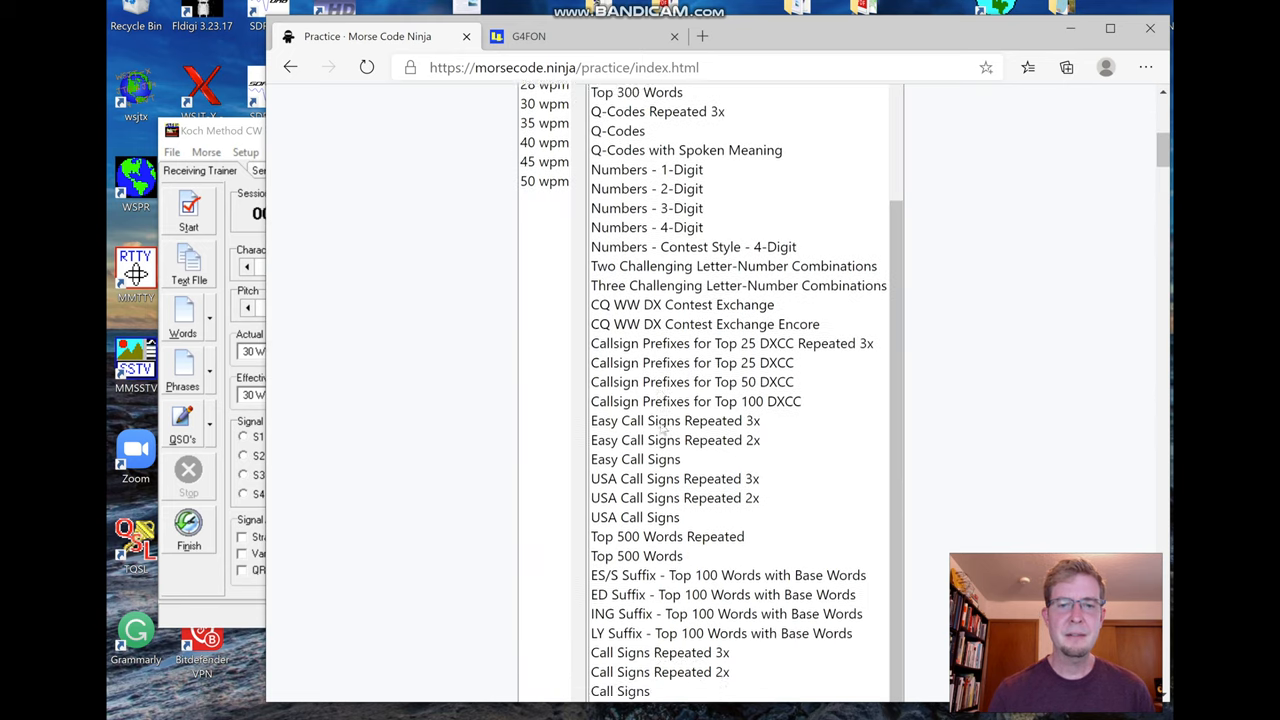
{"action": "scroll", "scroll_direction": "down", "scroll_amount": 3}
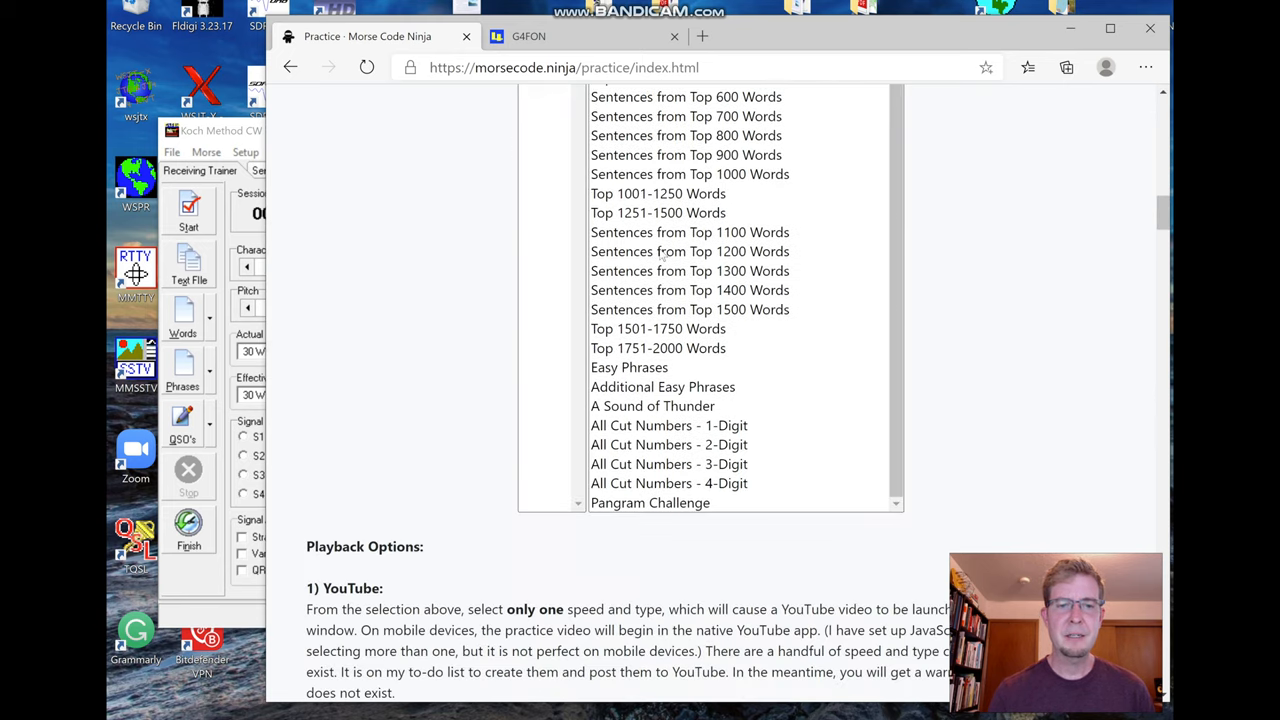
{"action": "scroll", "scroll_direction": "down", "scroll_amount": 3}
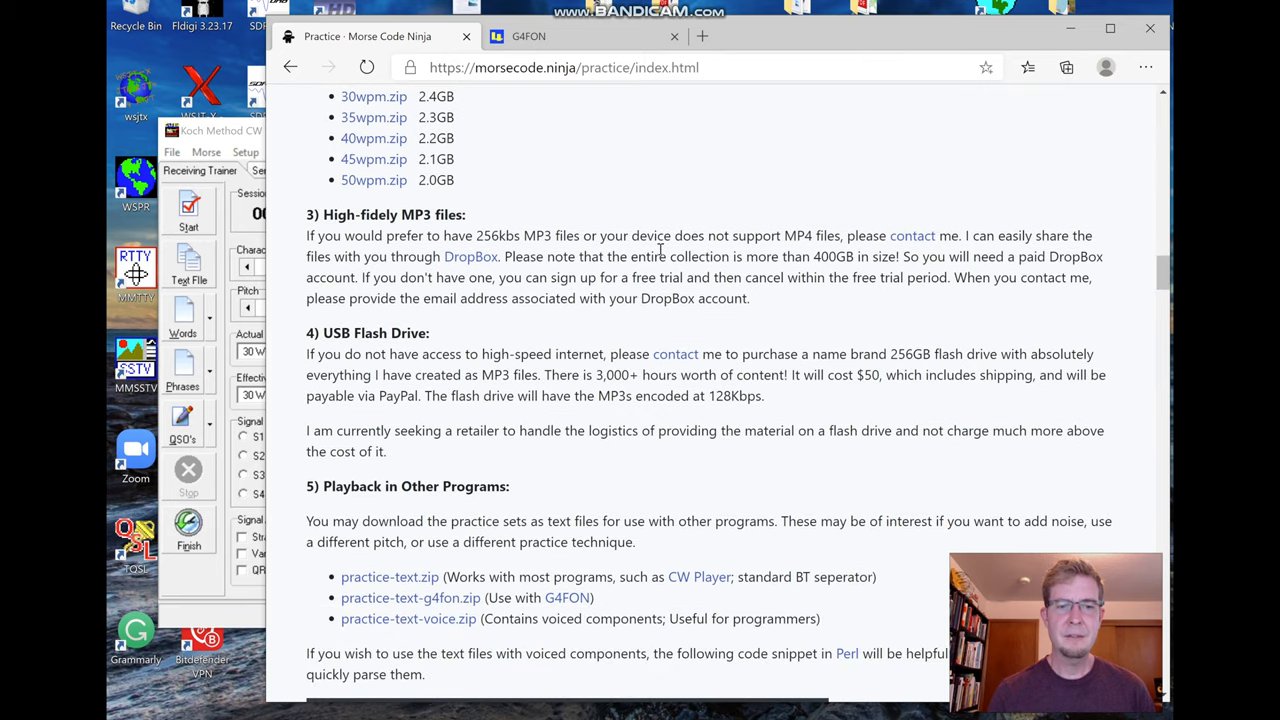
{"action": "scroll", "scroll_direction": "down", "scroll_amount": 3}
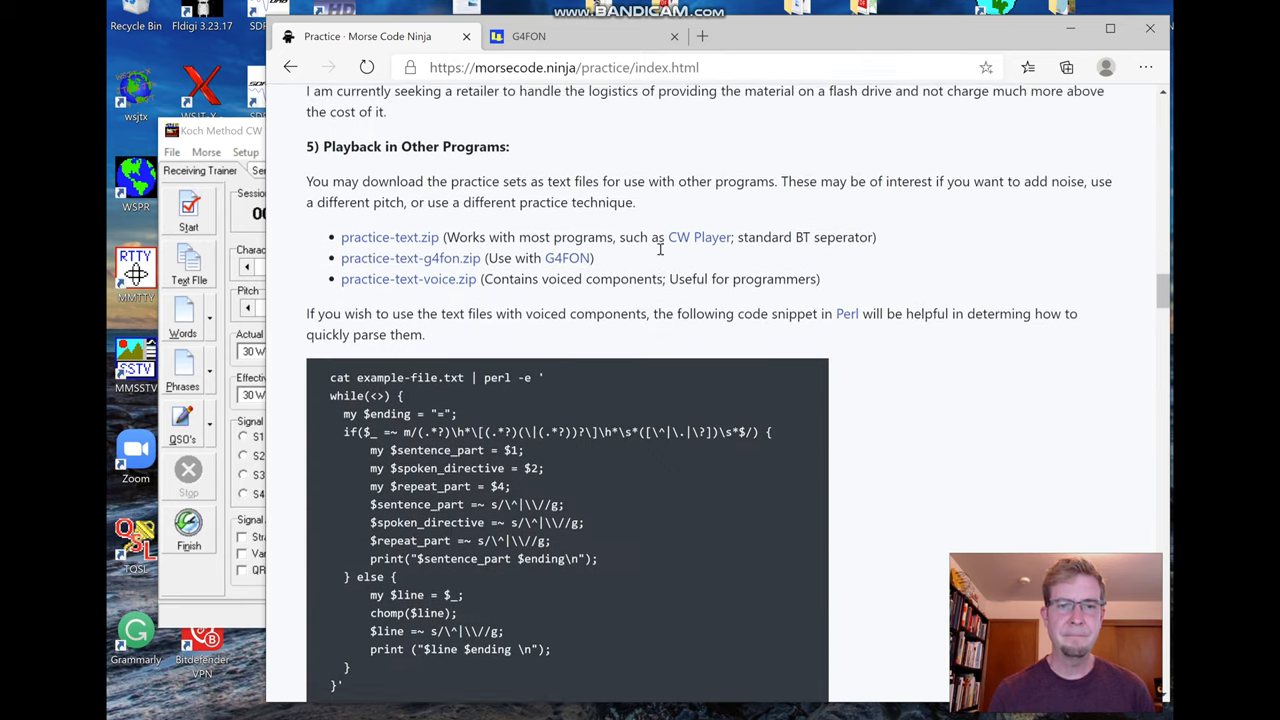
{"action": "scroll", "scroll_direction": "down", "scroll_amount": 3}
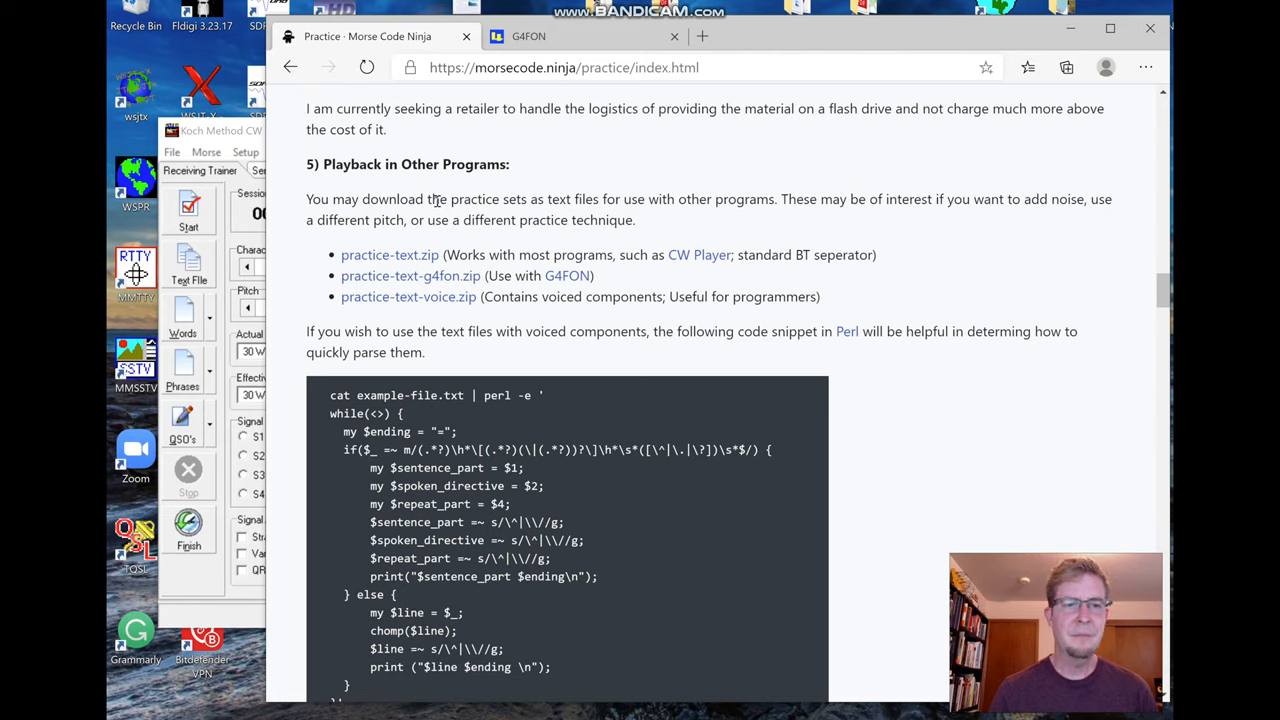
{"action": "mouse_move", "coordinate": [371, 311]}
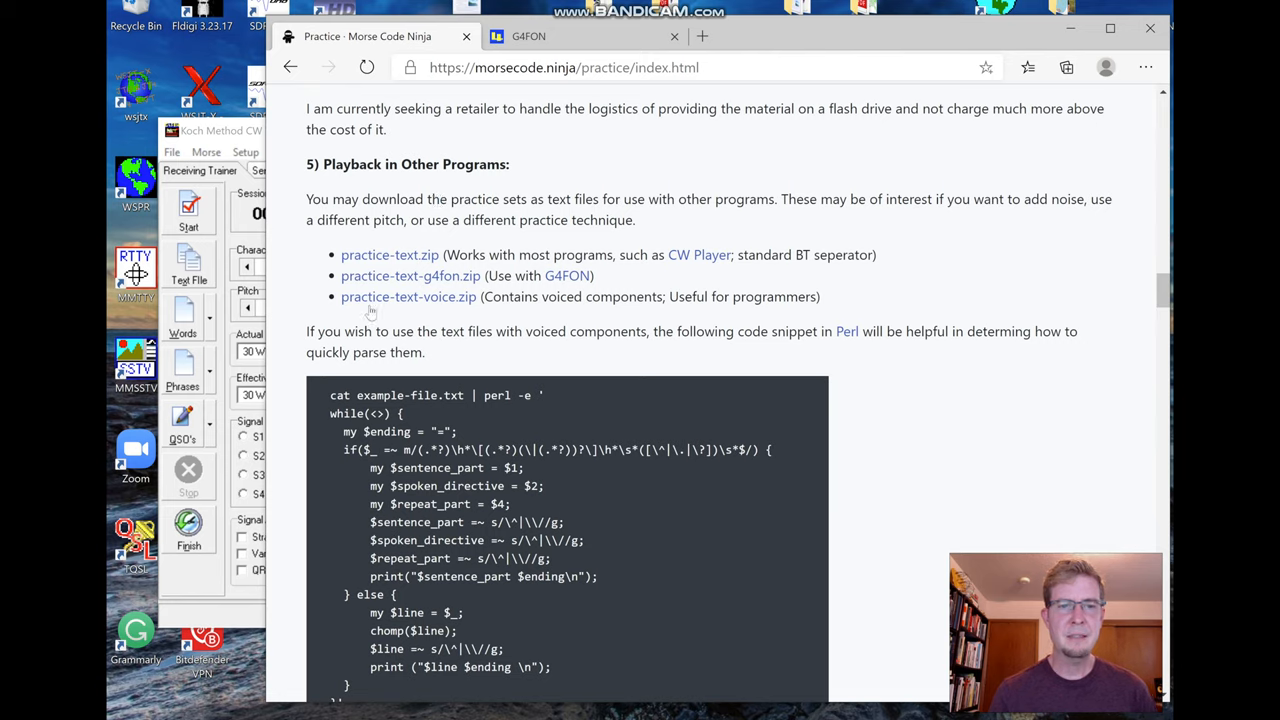
{"action": "mouse_move", "coordinate": [408, 296]}
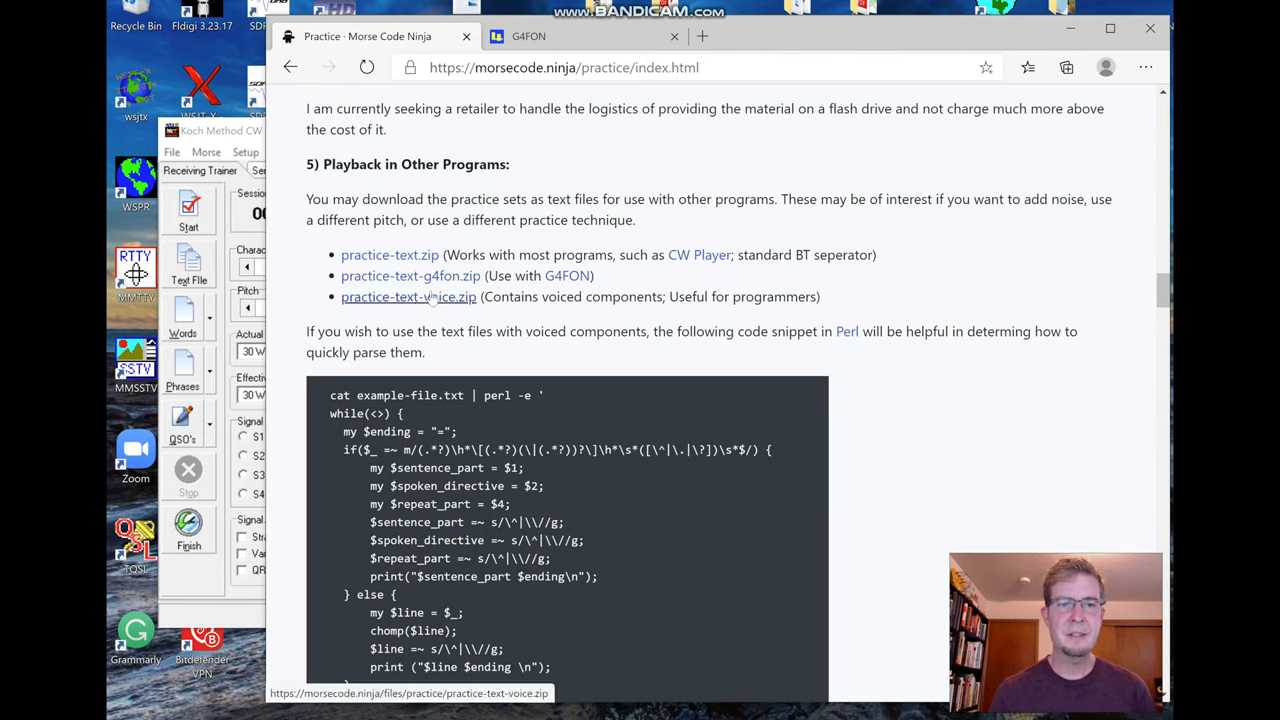
{"action": "mouse_move", "coordinate": [410, 275]}
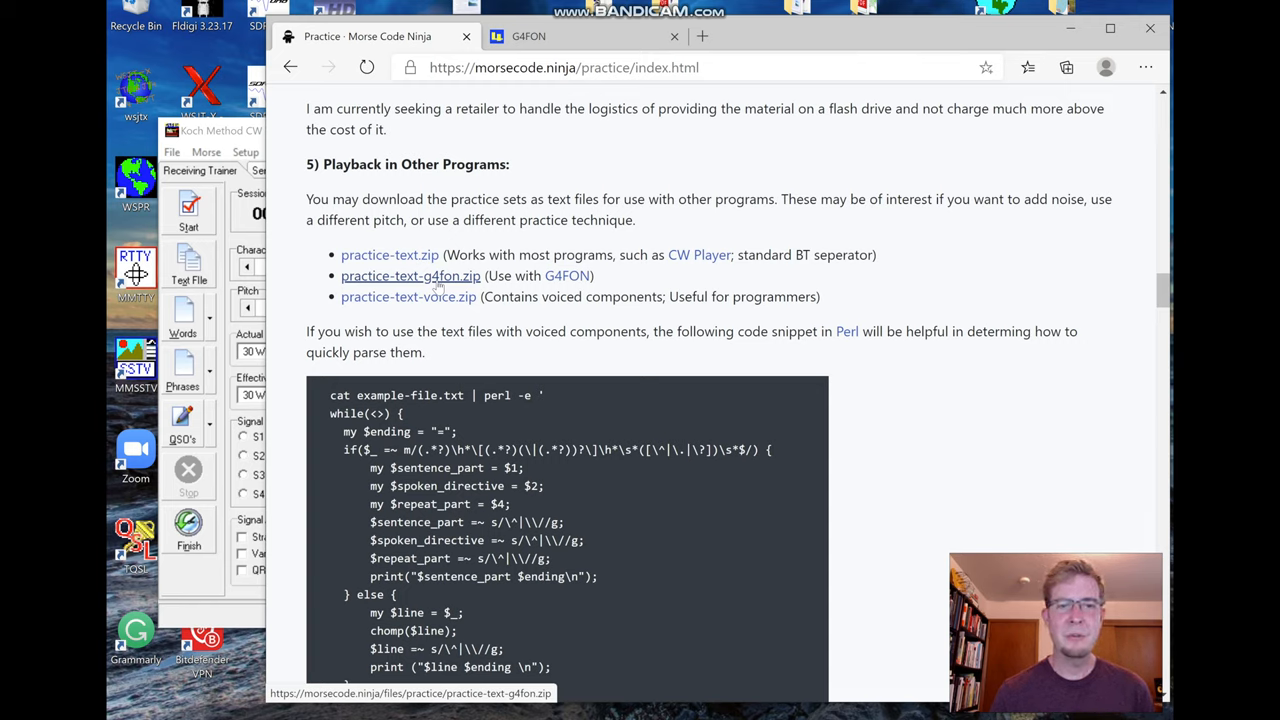
Step: Download practice-text-g4fon.zip from the Morse Code Ninja page
{"action": "left_click", "coordinate": [410, 275]}
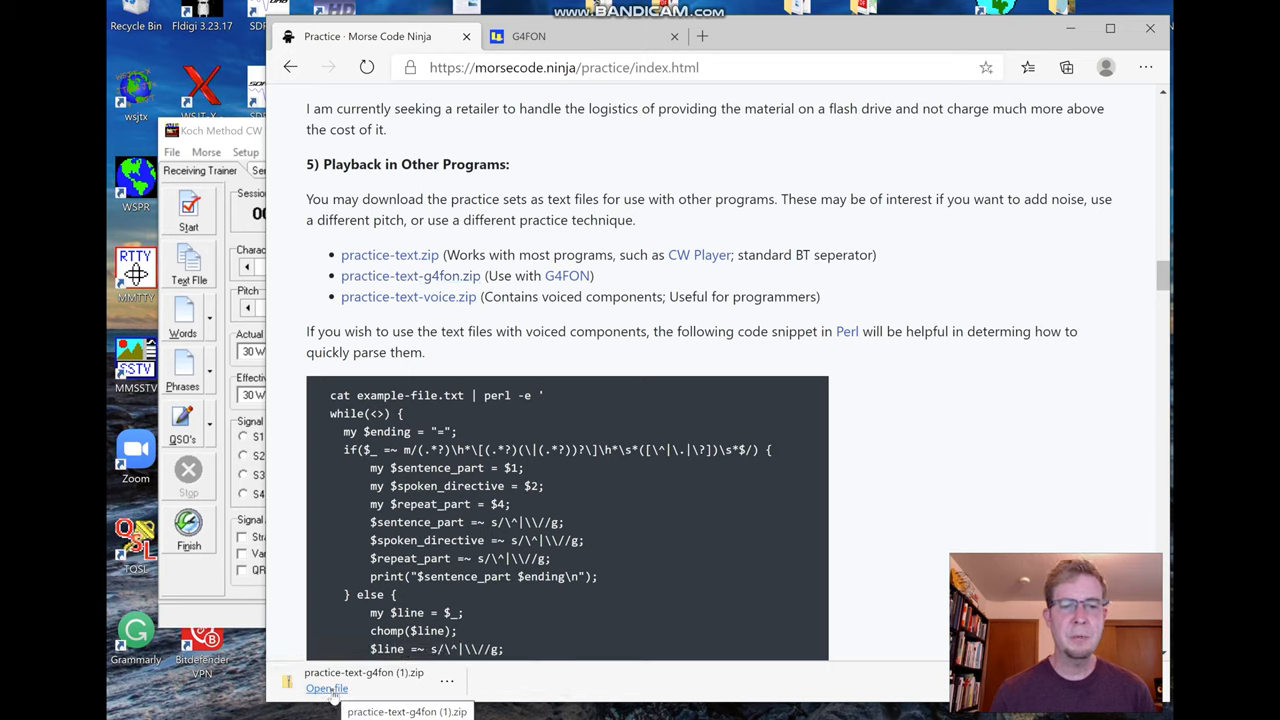
Step: Open the downloaded zip and copy its practice-text-g4fon folder onto the desktop
{"action": "left_click", "coordinate": [327, 688]}
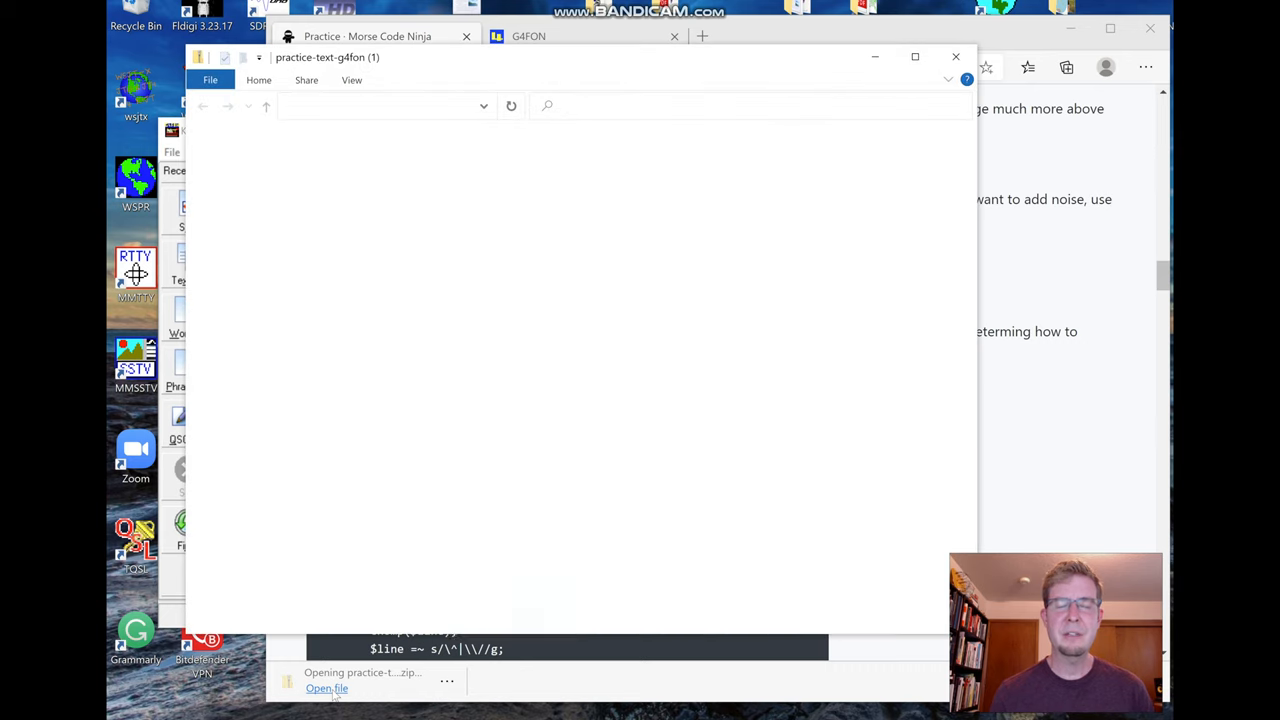
{"action": "left_click", "coordinate": [327, 689]}
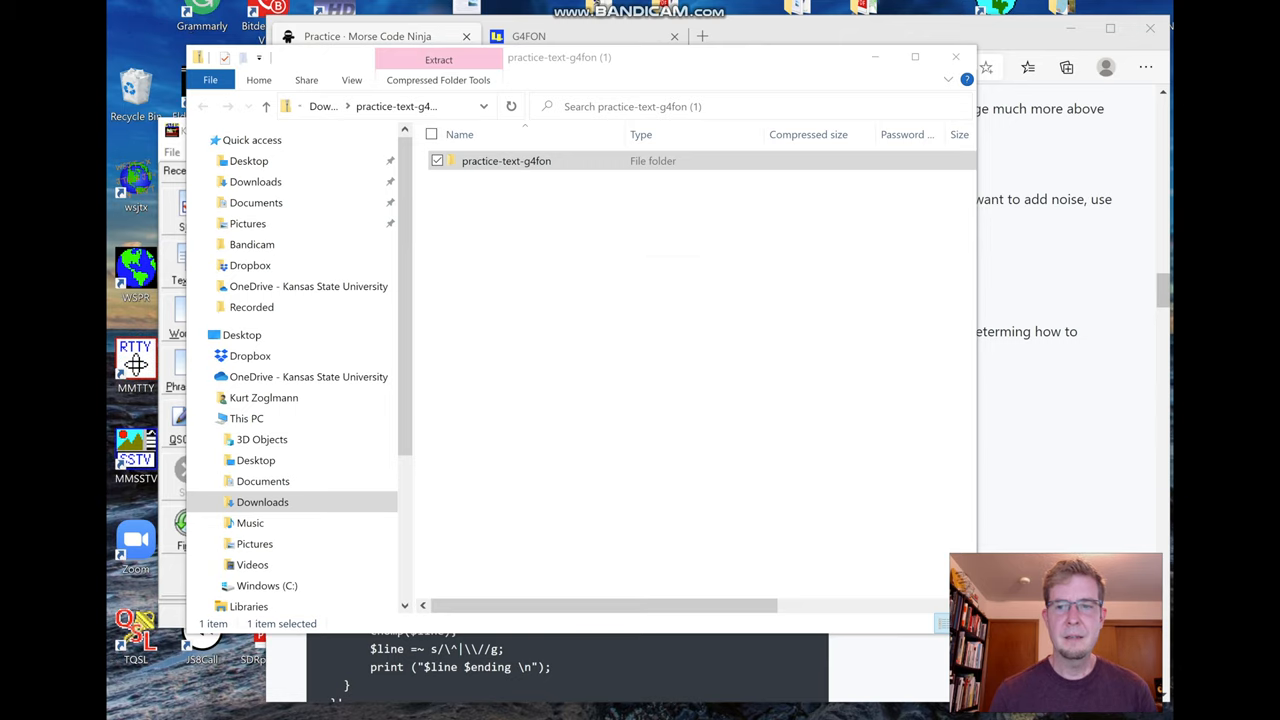
{"action": "left_click_drag", "start_coordinate": [506, 160], "coordinate": [775, 520]}
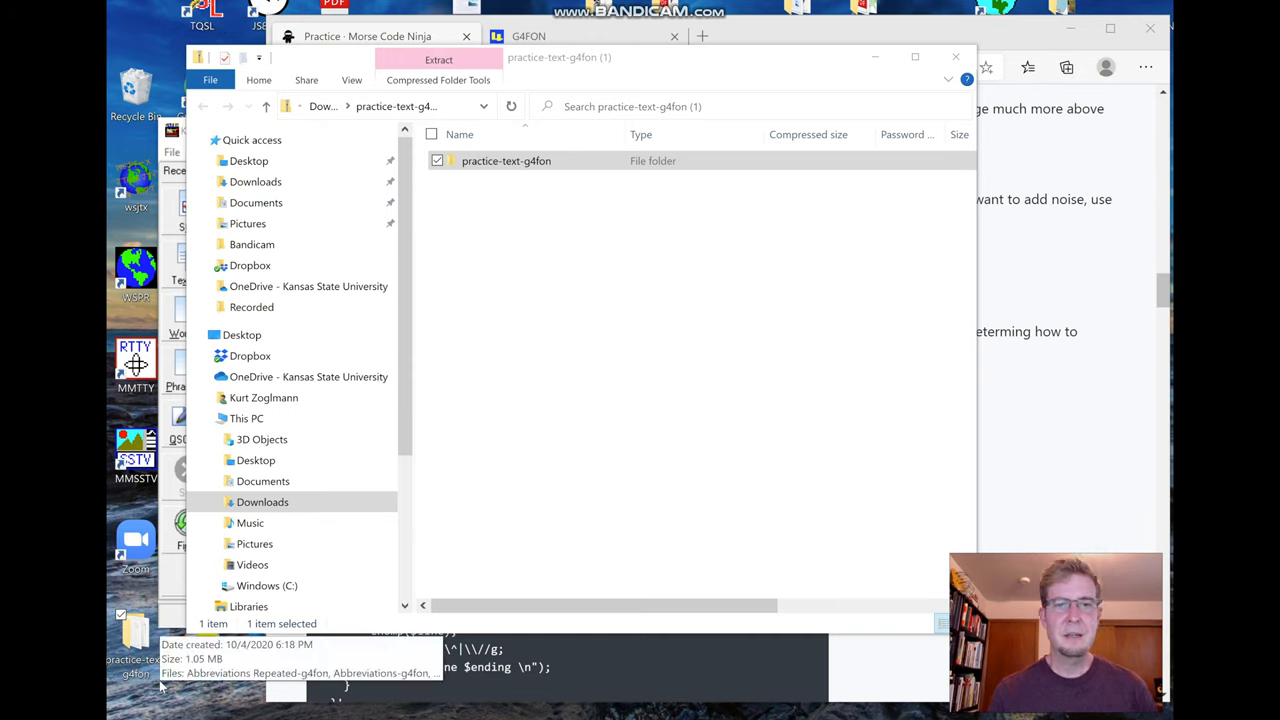
{"action": "mouse_move", "coordinate": [955, 57]}
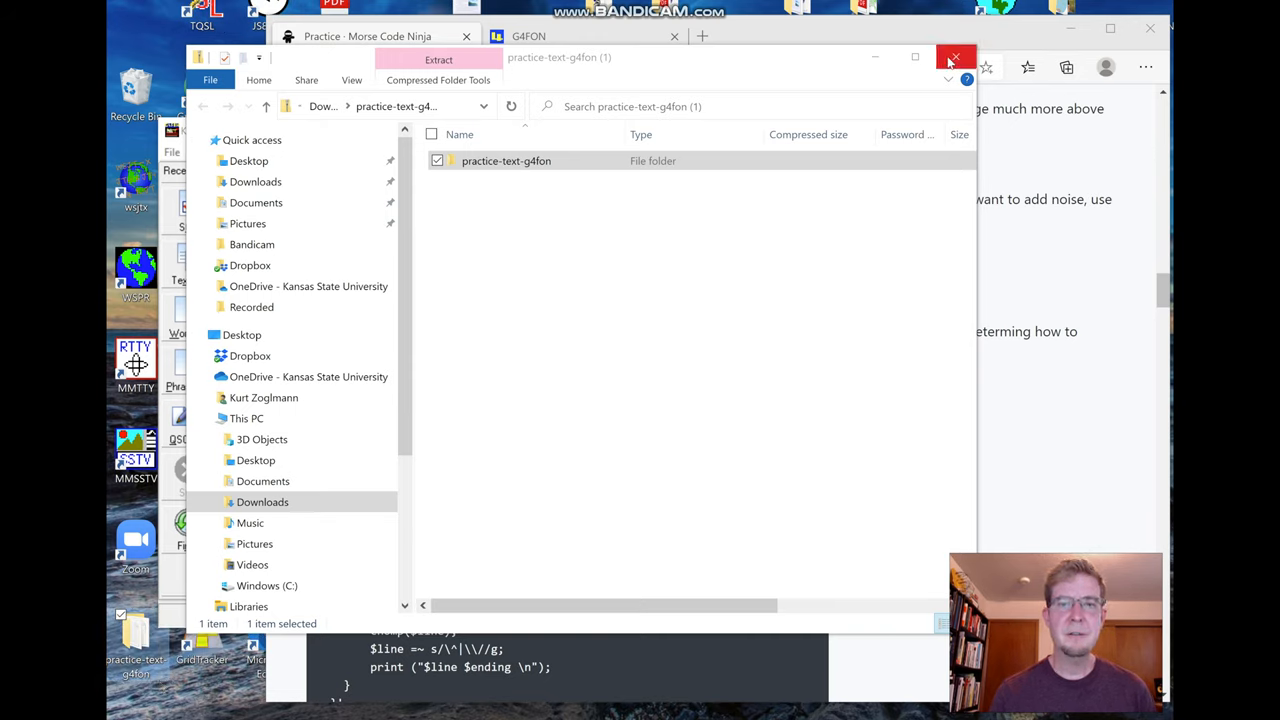
Step: Close File Explorer and bring up the trainer's Text File chooser
{"action": "left_click", "coordinate": [955, 57]}
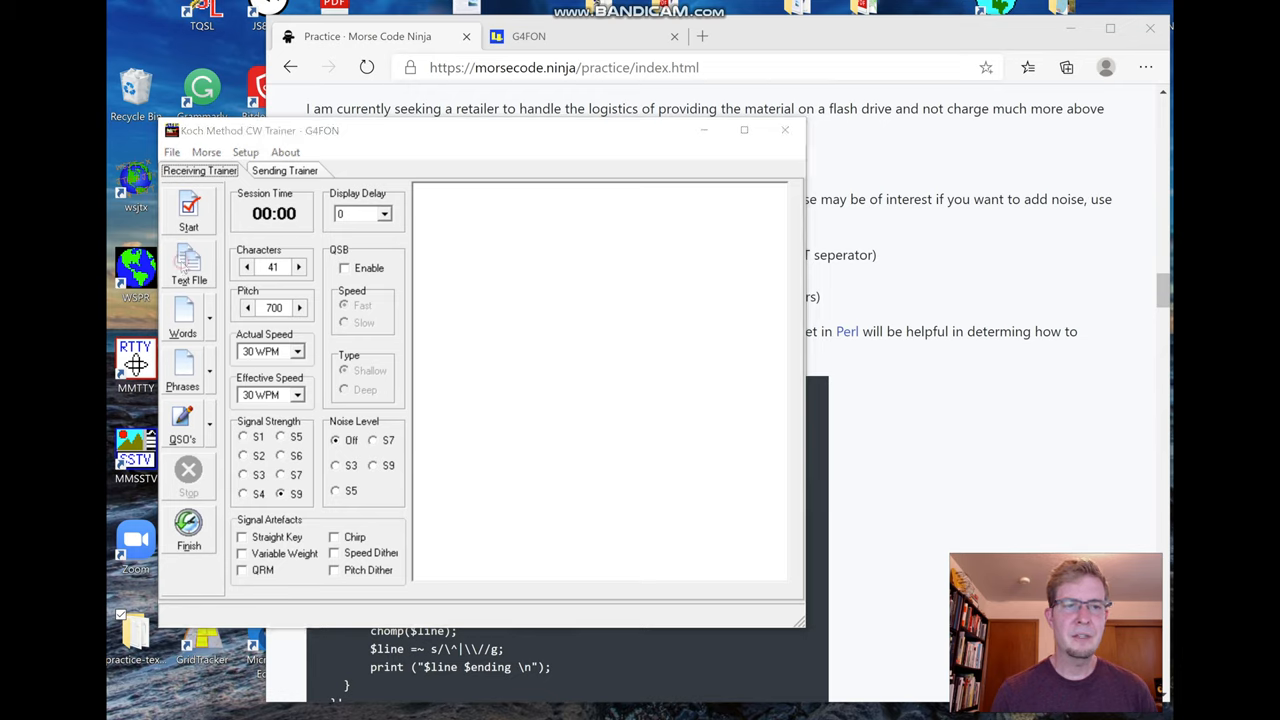
{"action": "left_click", "coordinate": [188, 265]}
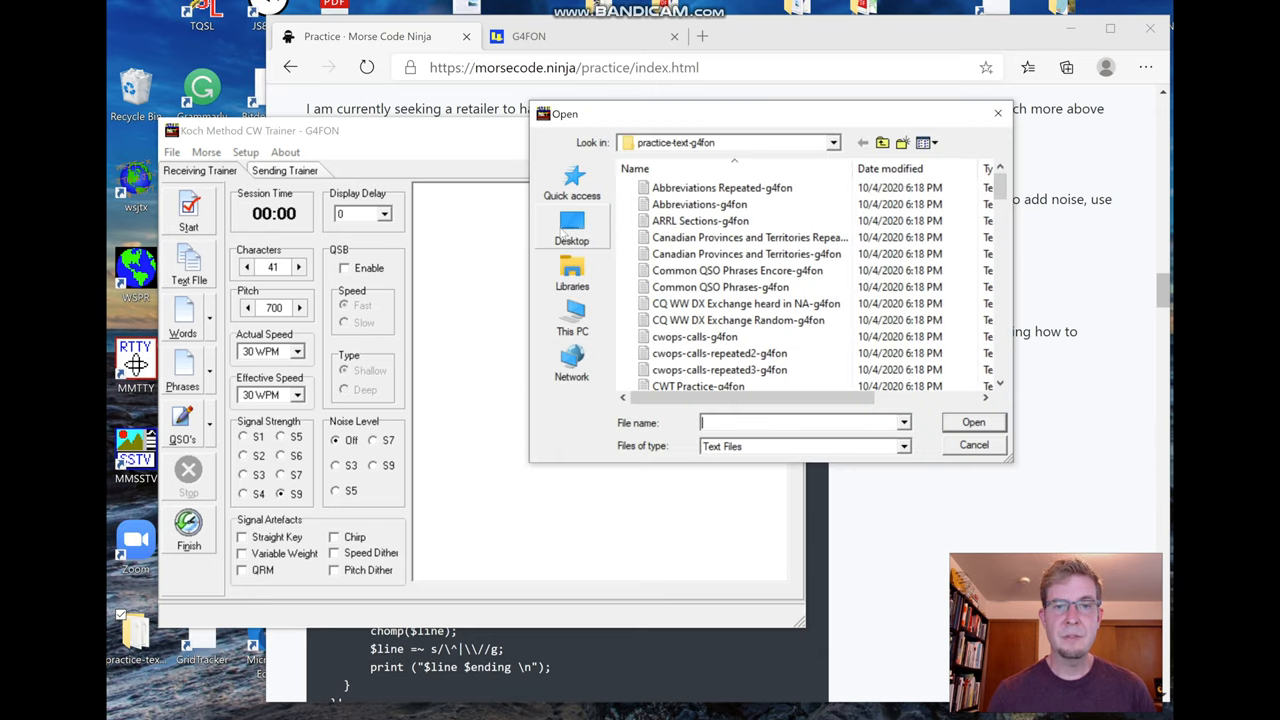
{"action": "left_click", "coordinate": [572, 225]}
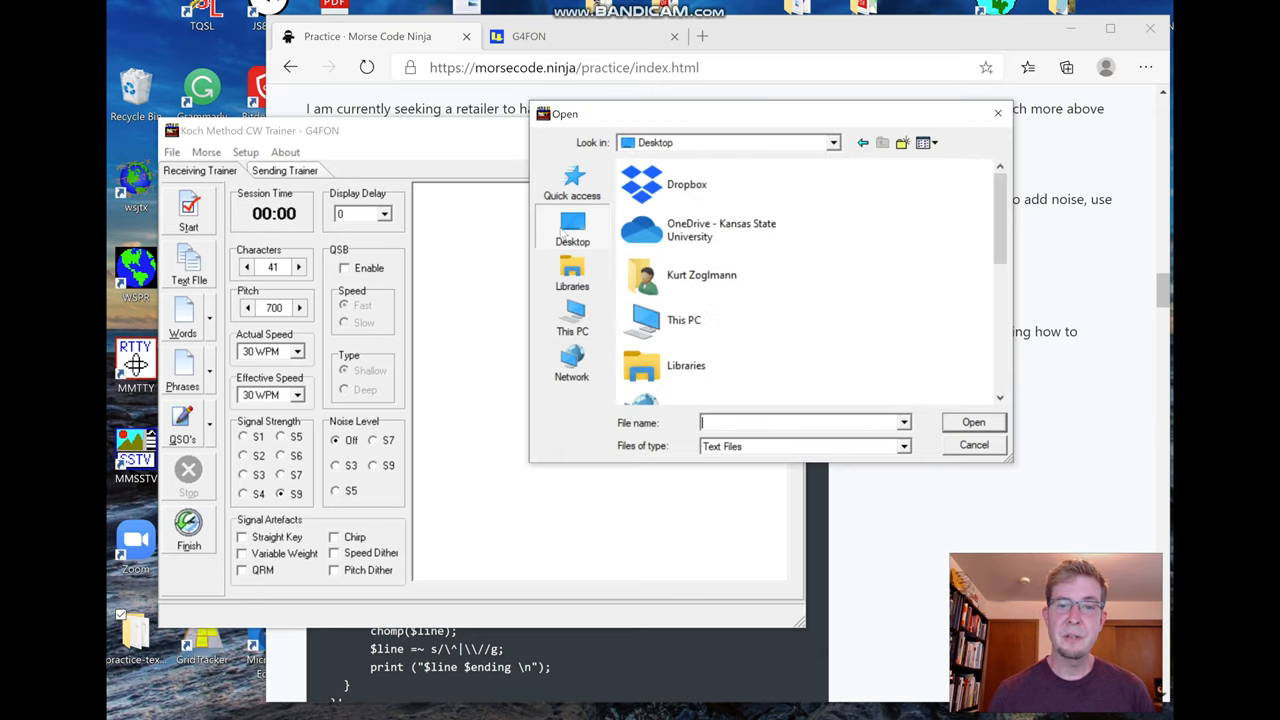
{"action": "left_click", "coordinate": [684, 319]}
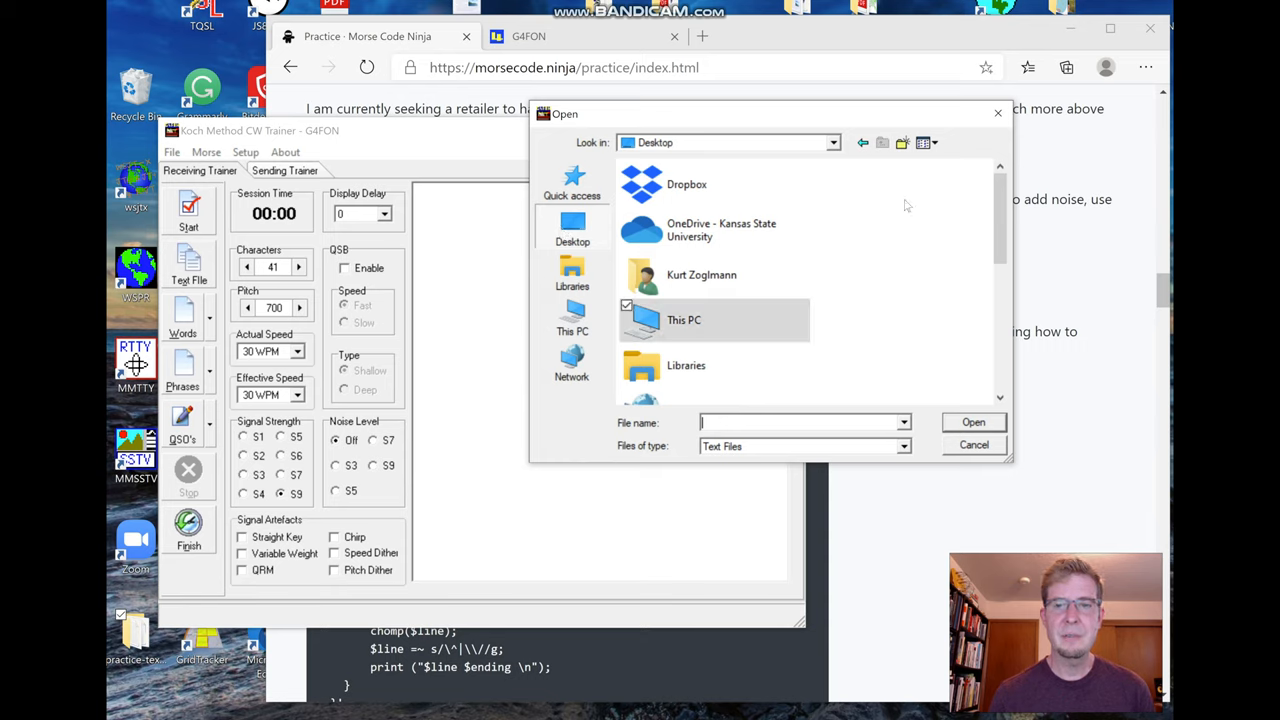
{"action": "mouse_move", "coordinate": [620, 238]}
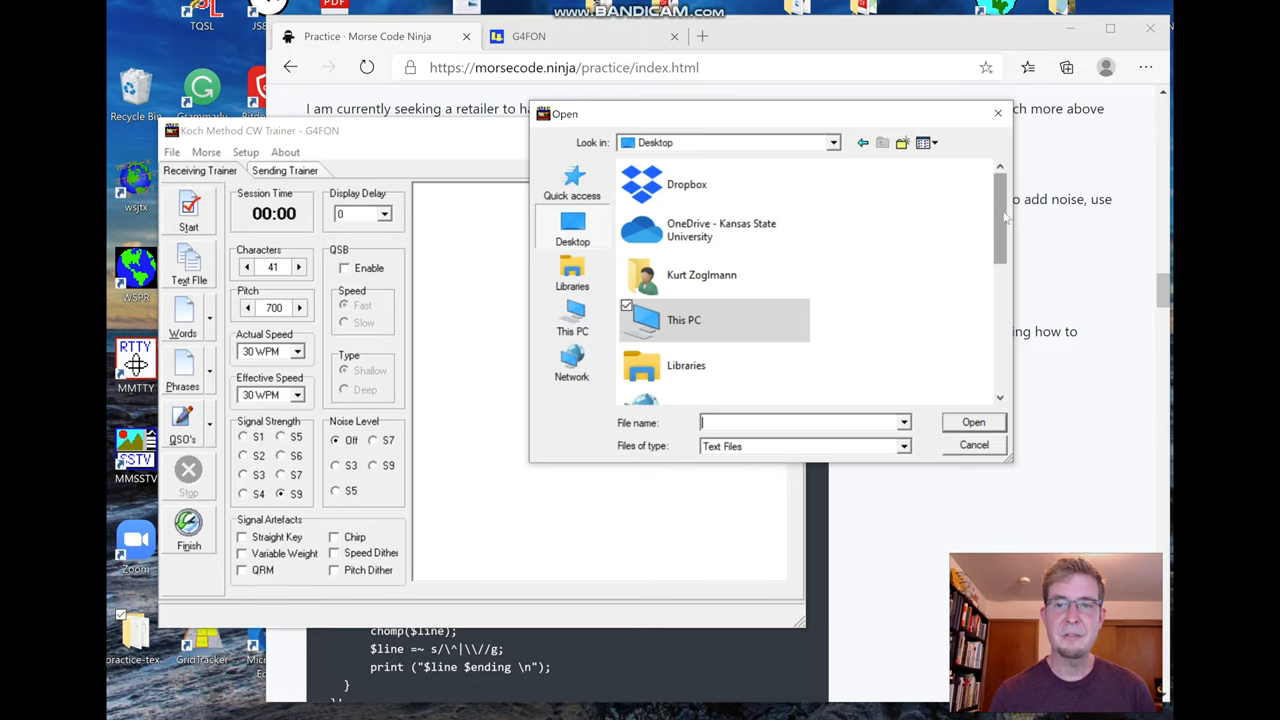
{"action": "scroll", "scroll_direction": "down", "scroll_amount": 3}
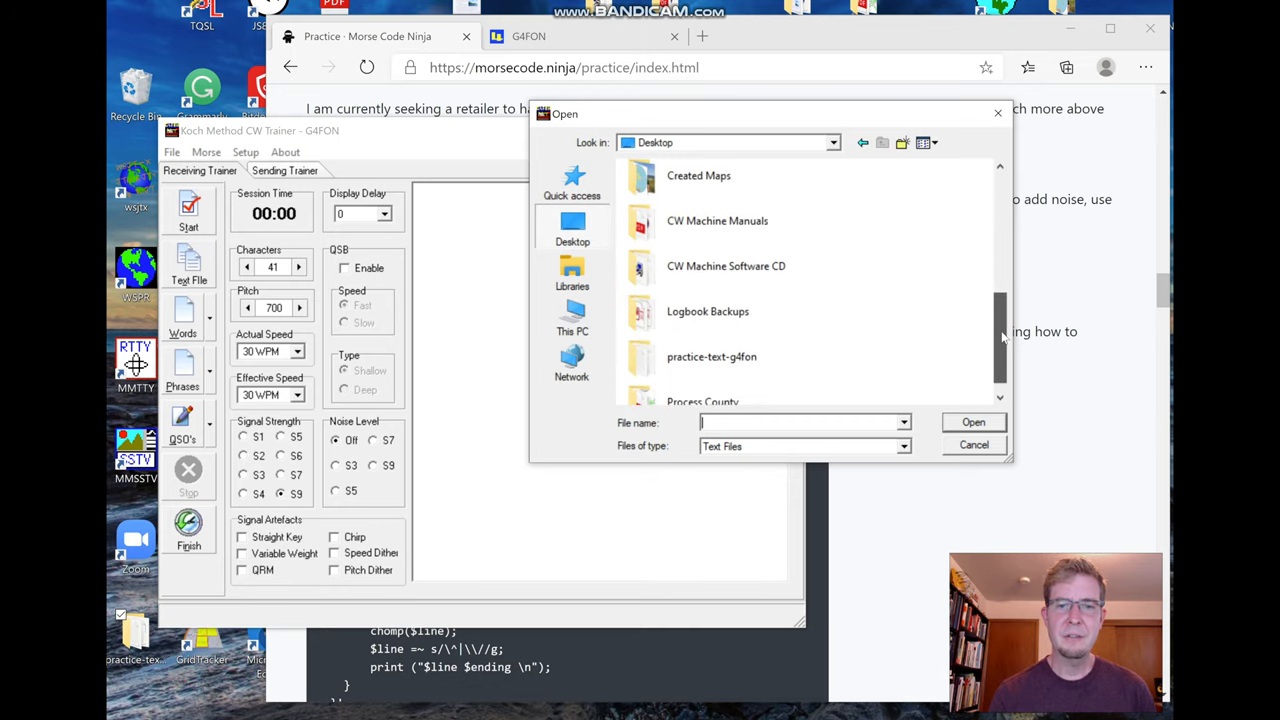
{"action": "left_click", "coordinate": [711, 356]}
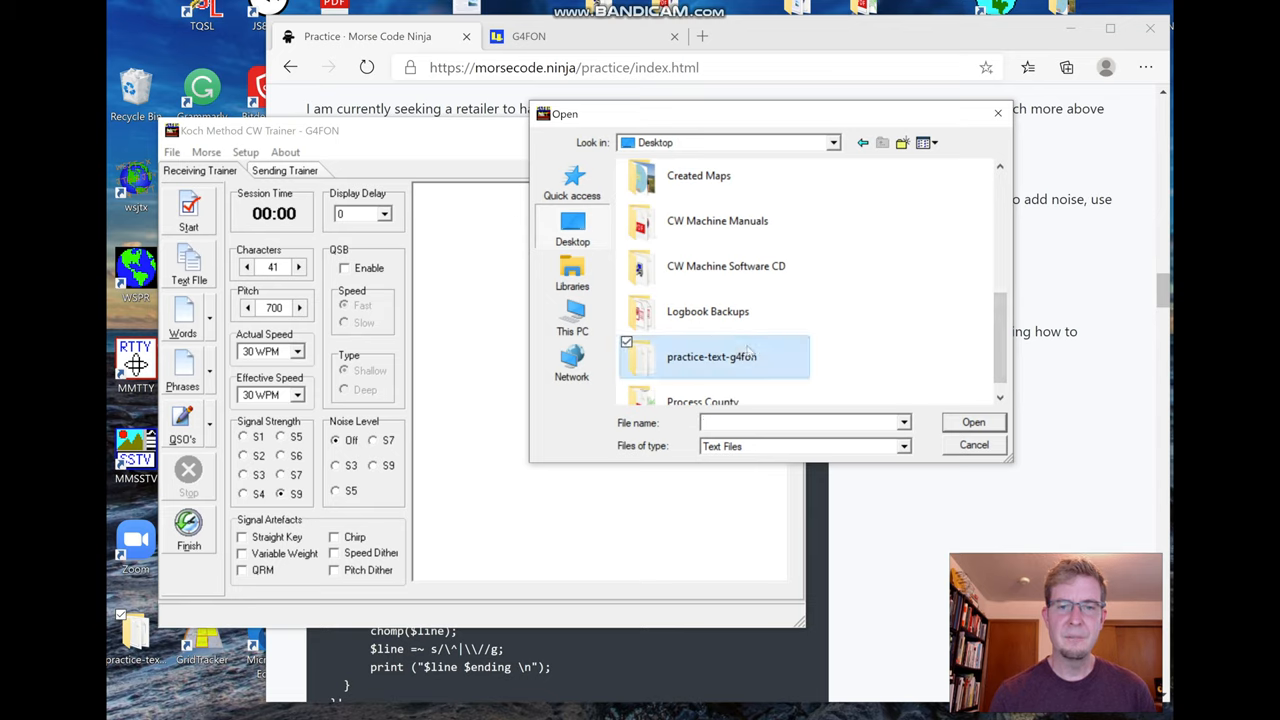
{"action": "double_click", "coordinate": [711, 356]}
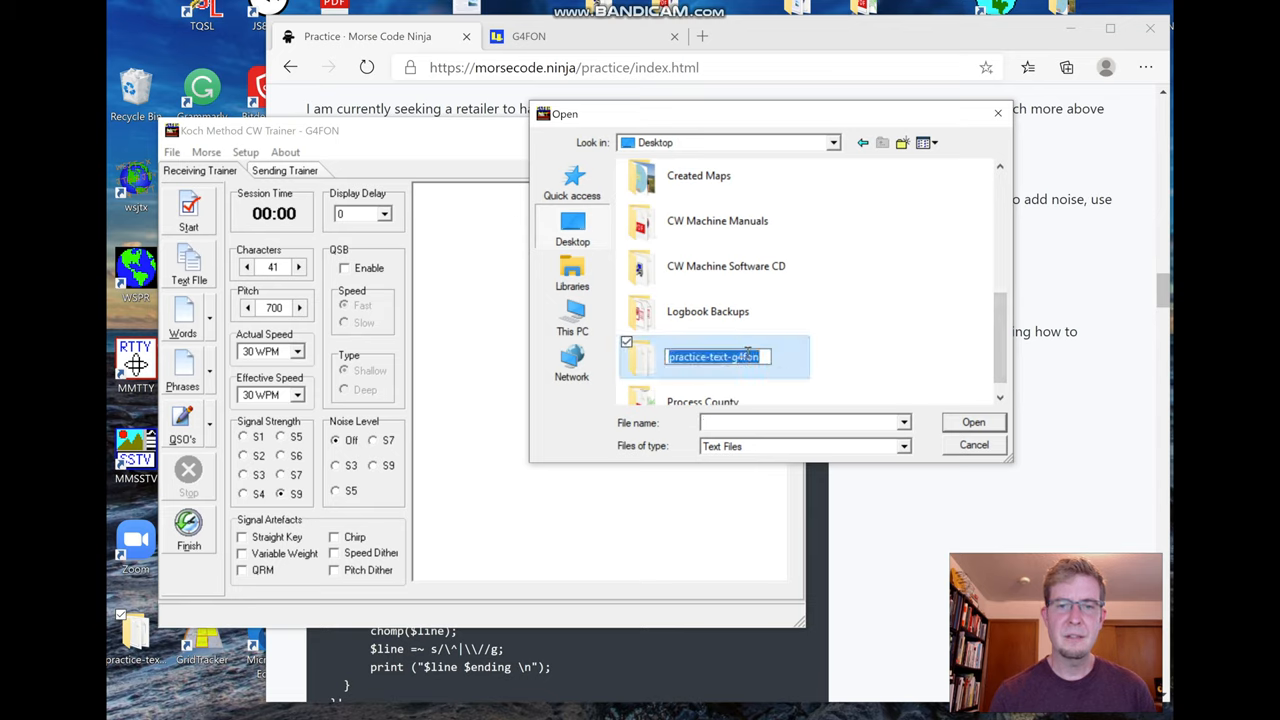
{"action": "double_click", "coordinate": [713, 356]}
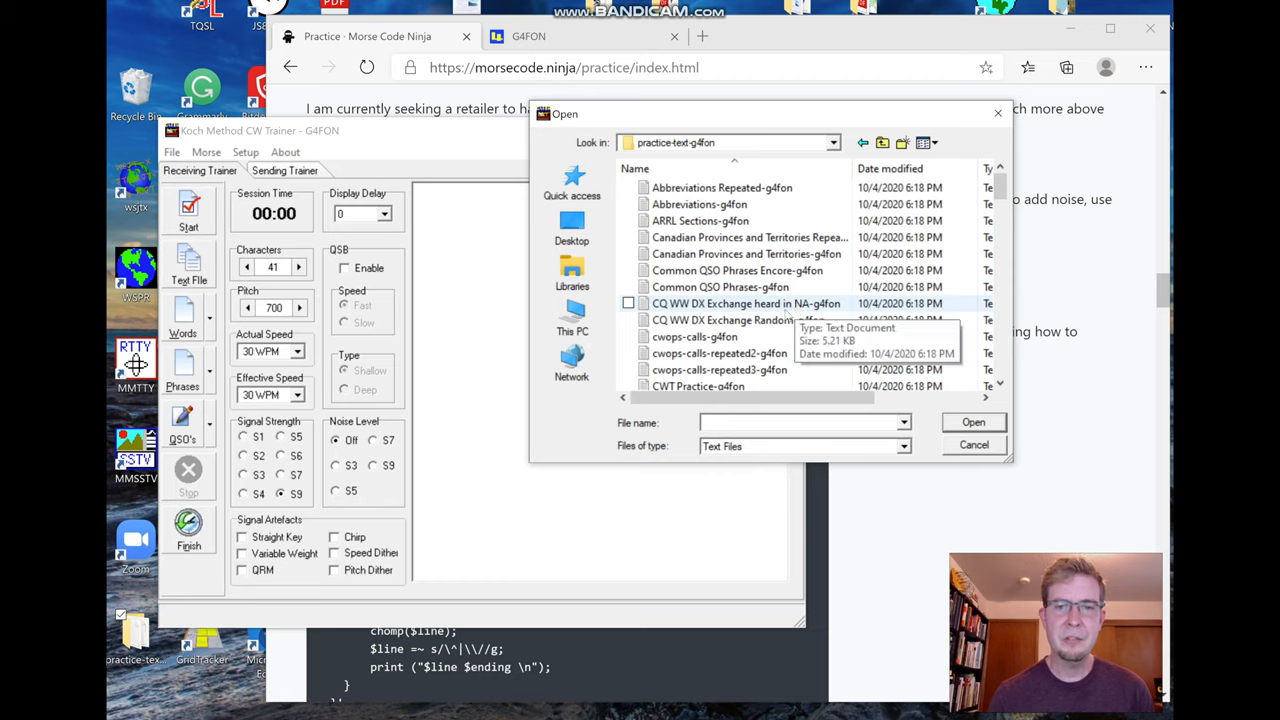
{"action": "scroll", "scroll_direction": "down", "scroll_amount": 3}
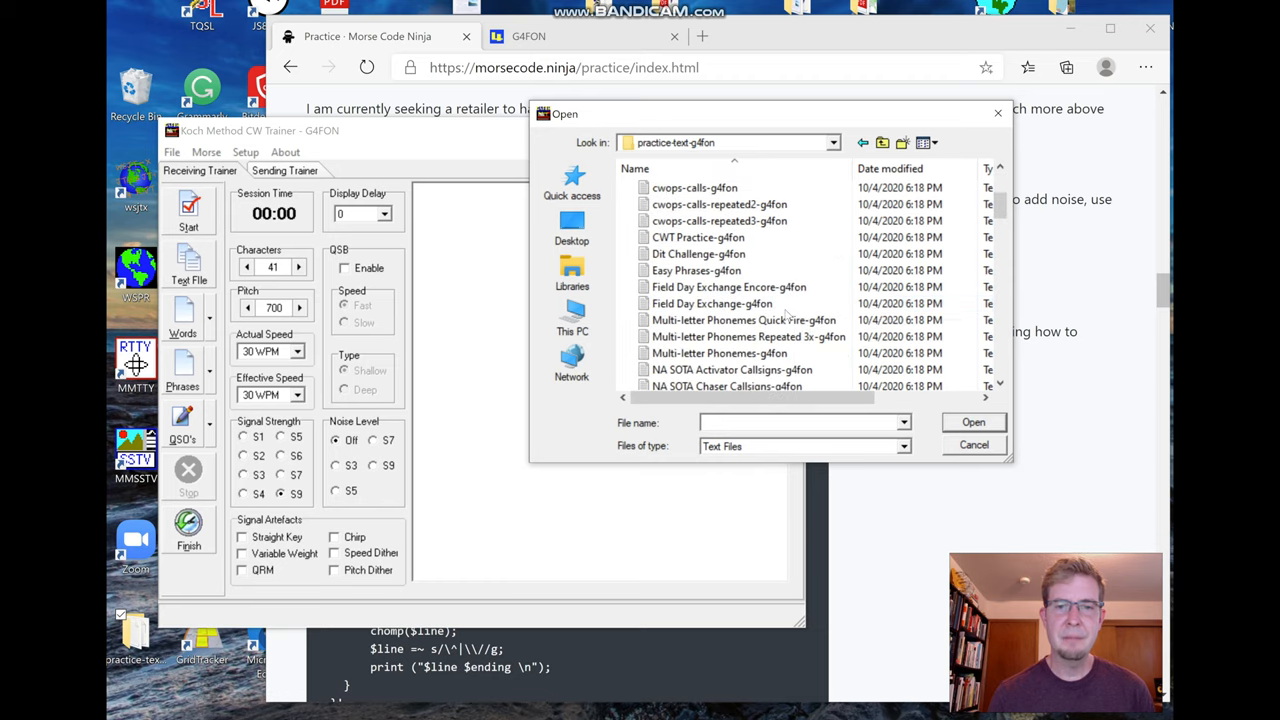
{"action": "left_click", "coordinate": [697, 270]}
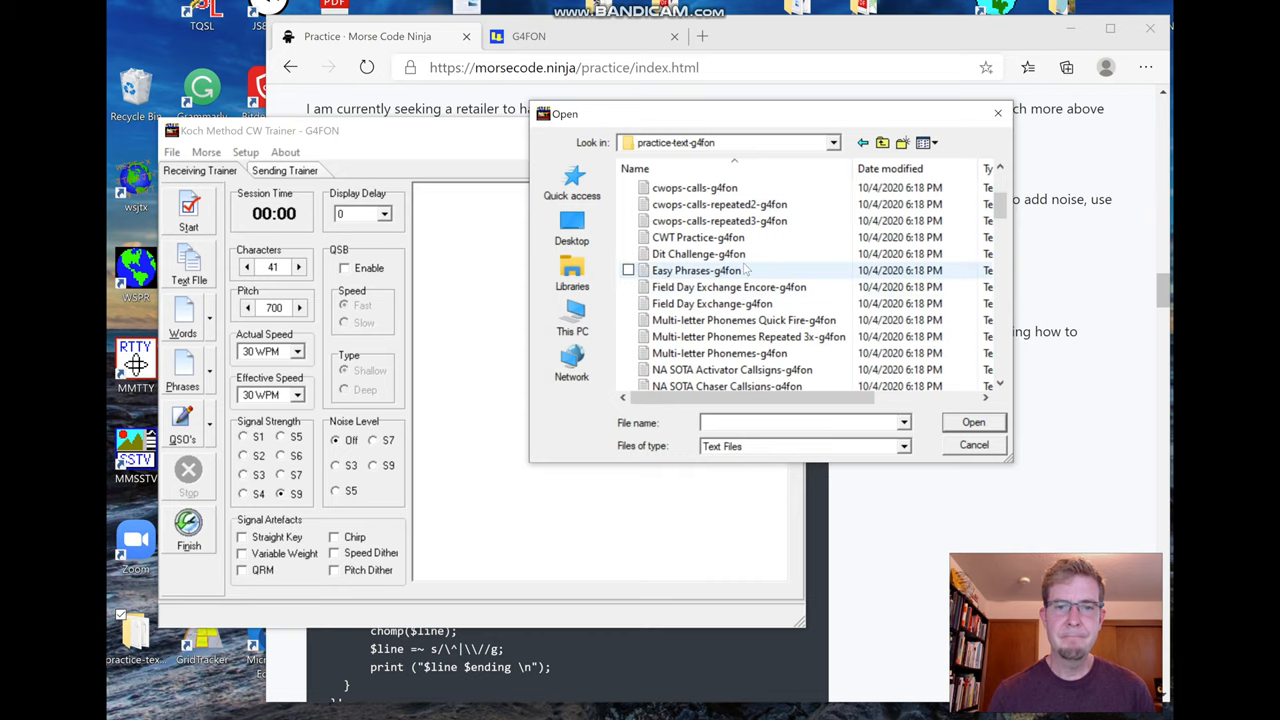
Step: Open the Easy Phrases practice file so the trainer starts sending it
{"action": "left_click", "coordinate": [698, 253]}
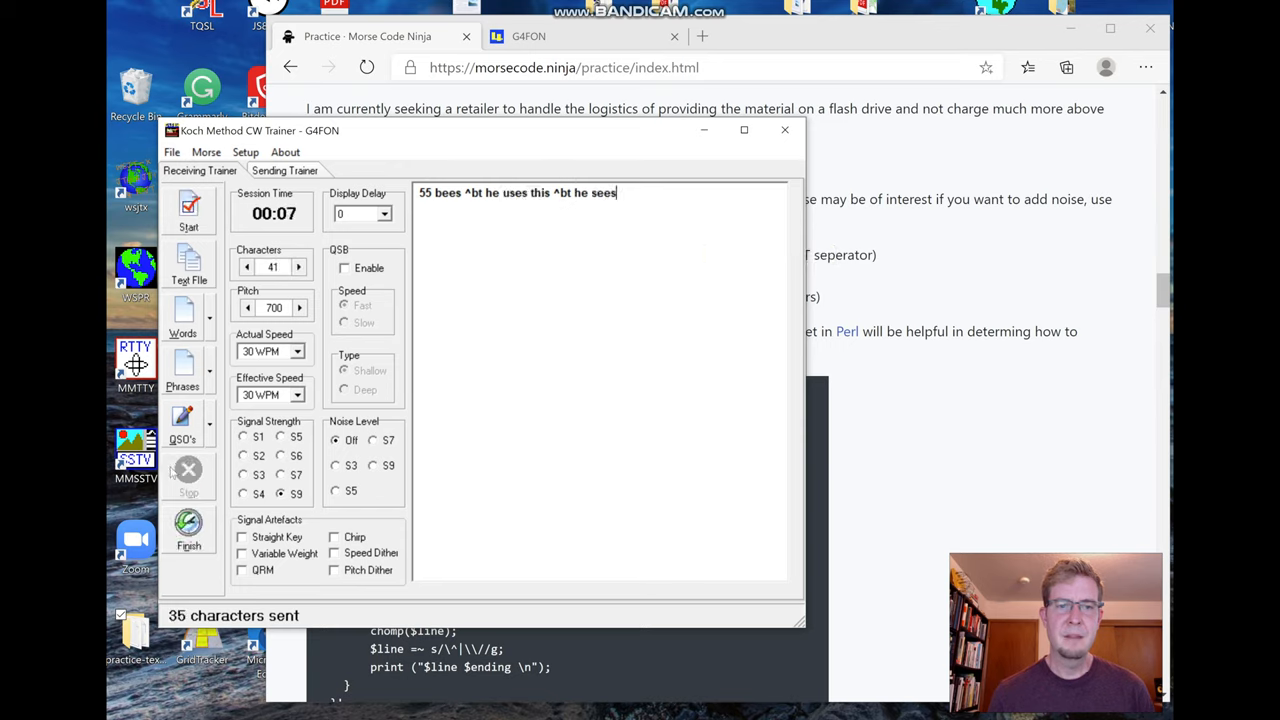
{"action": "mouse_move", "coordinate": [188, 470]}
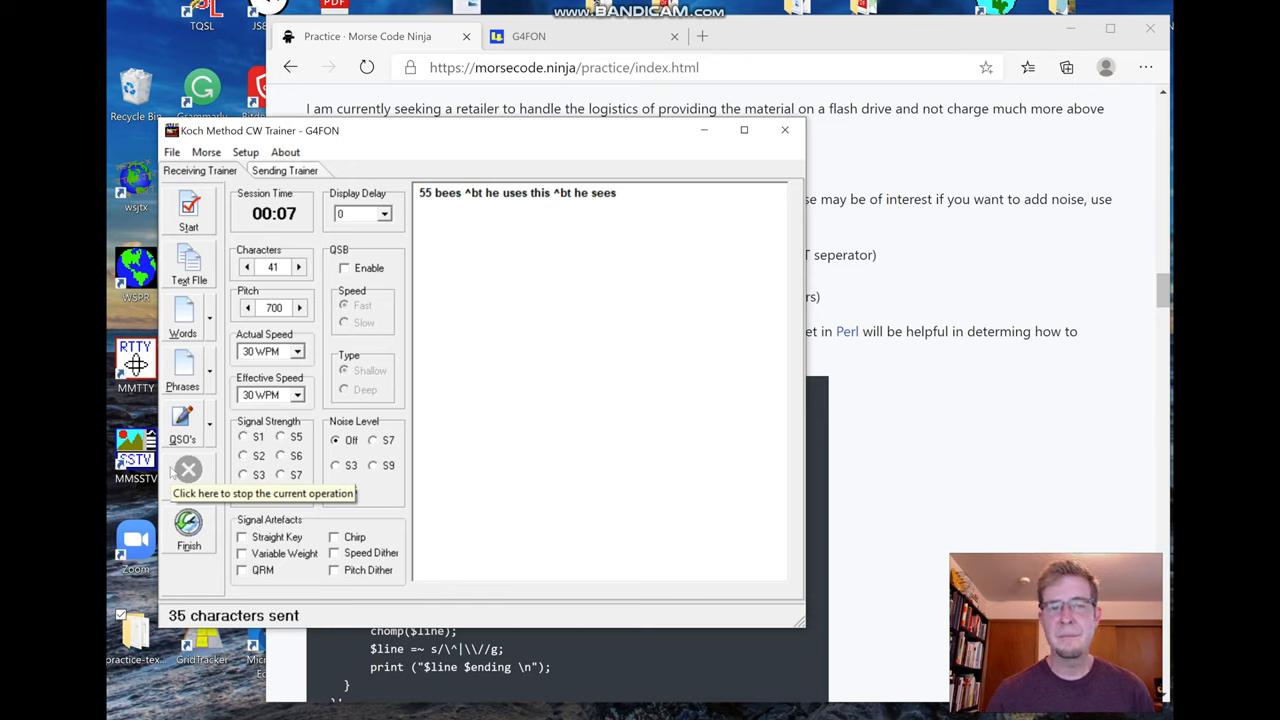